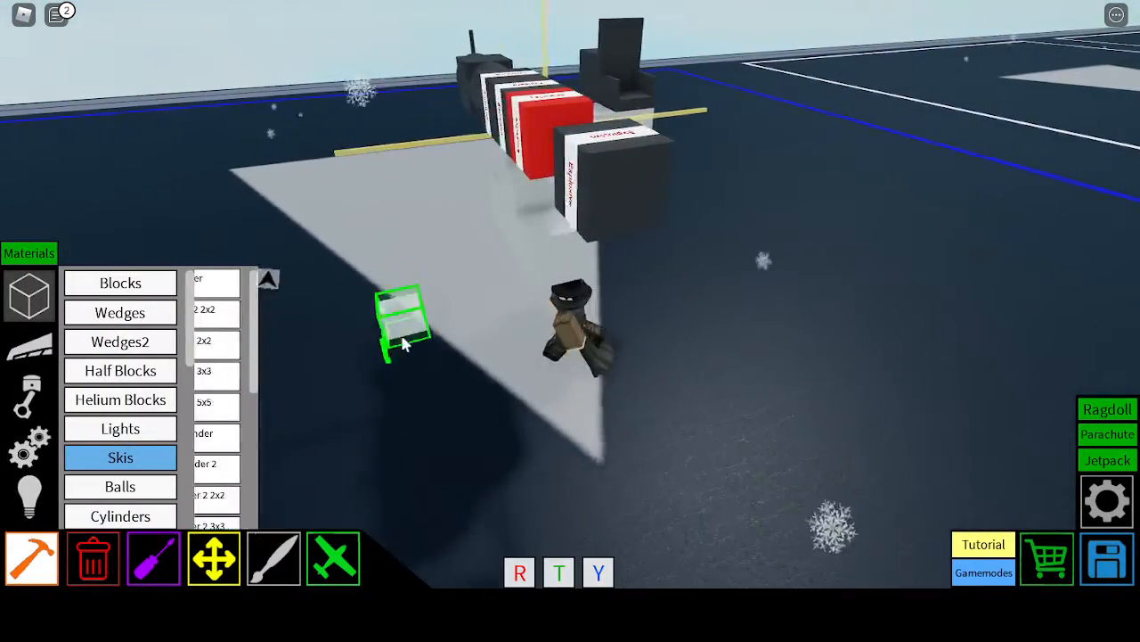
Step: Launch the black torpedo build onto the water in test mode
{"action": "left_click", "coordinate": [272, 557]}
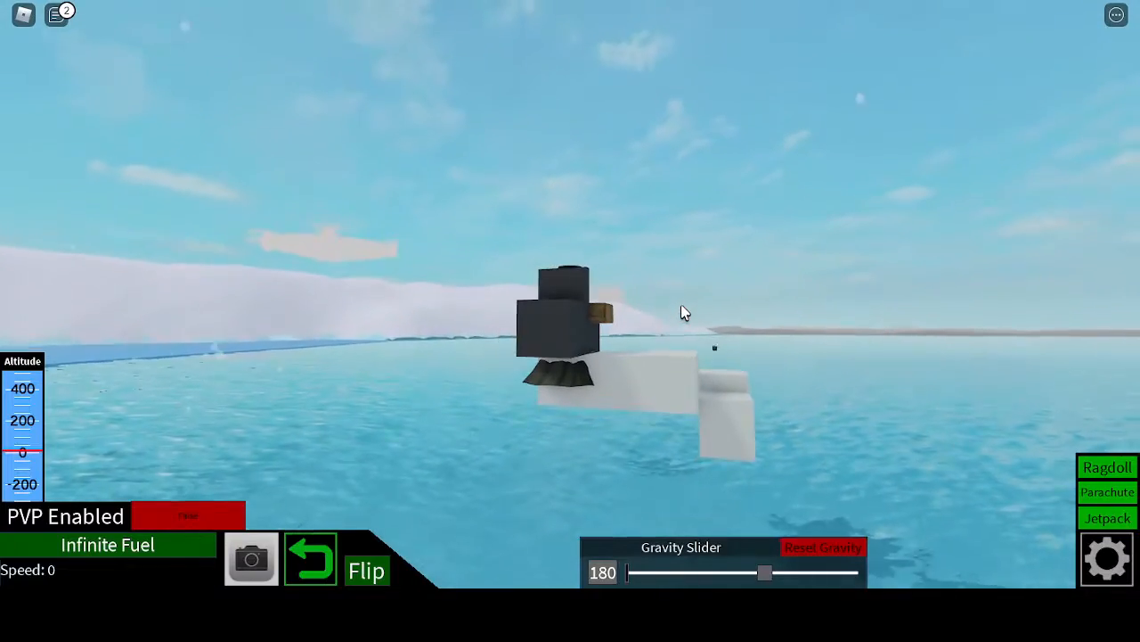
{"action": "mouse_move", "coordinate": [971, 259]}
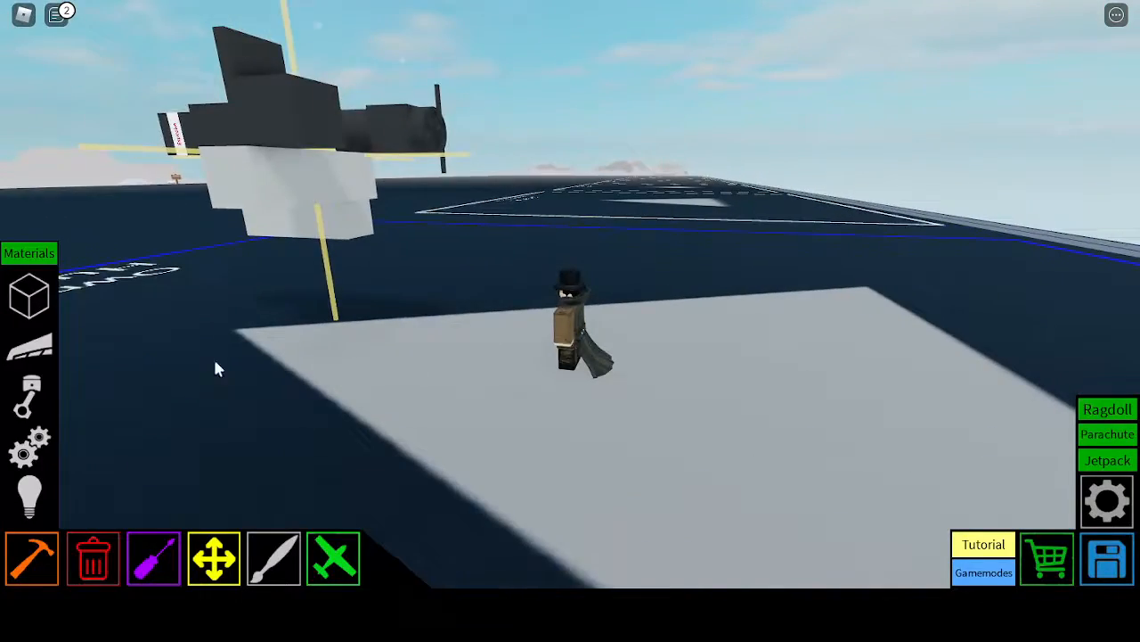
Step: Open an explosive block's settings: explode key F, pressure 2500, radius 12
{"action": "left_click", "coordinate": [55, 15]}
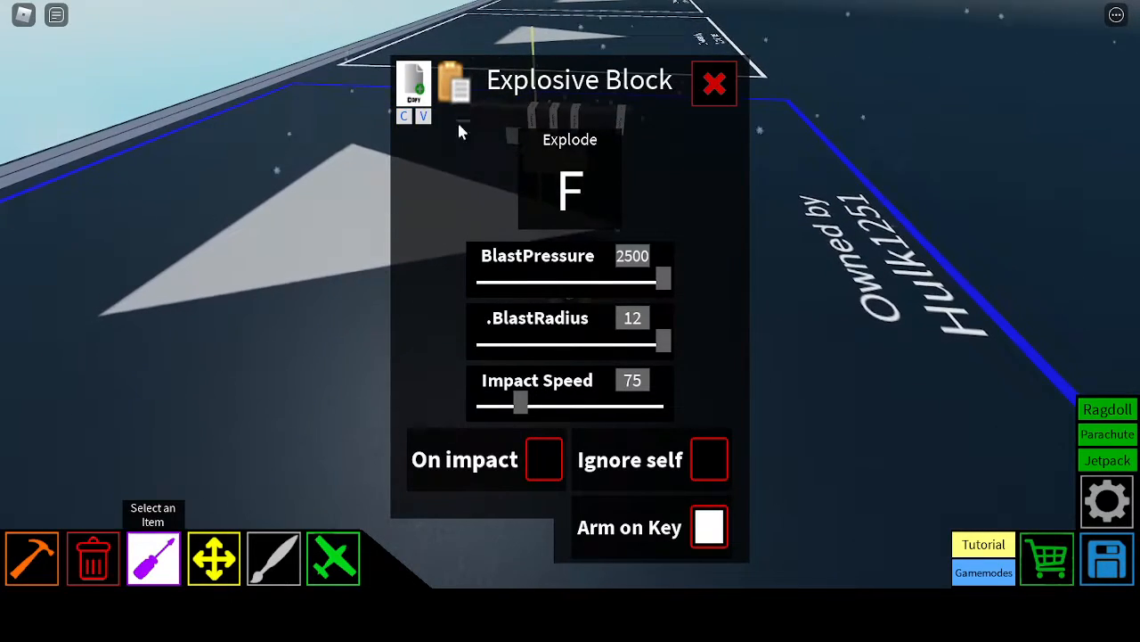
Step: Pick the Explosive Block from PVP Weapons for placing on the plate
{"action": "left_click", "coordinate": [714, 82]}
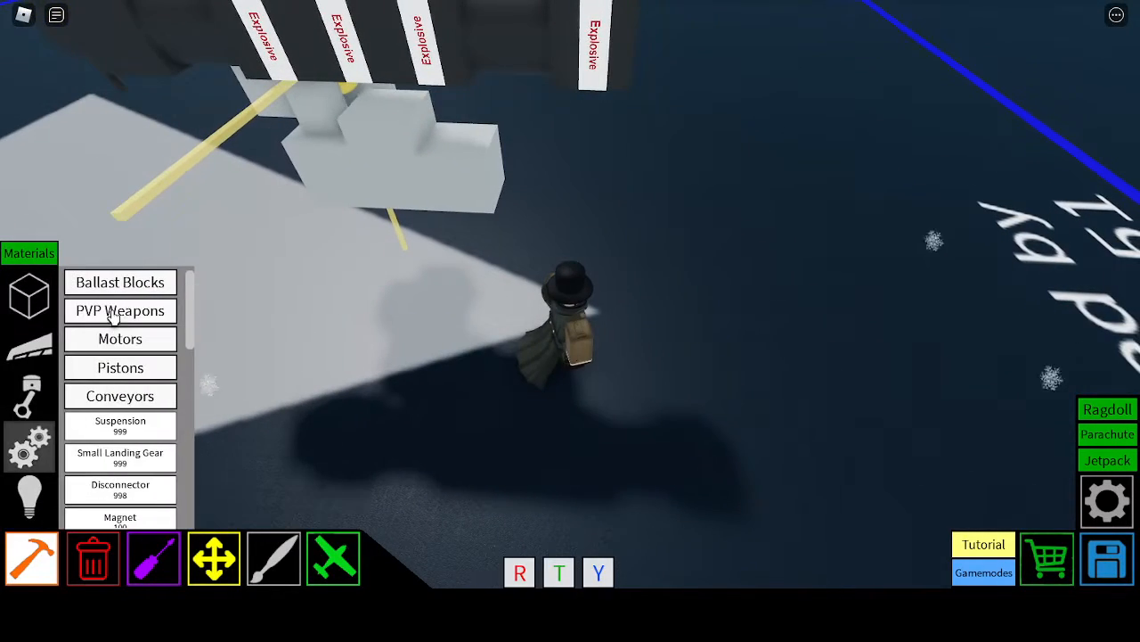
{"action": "left_click", "coordinate": [119, 310]}
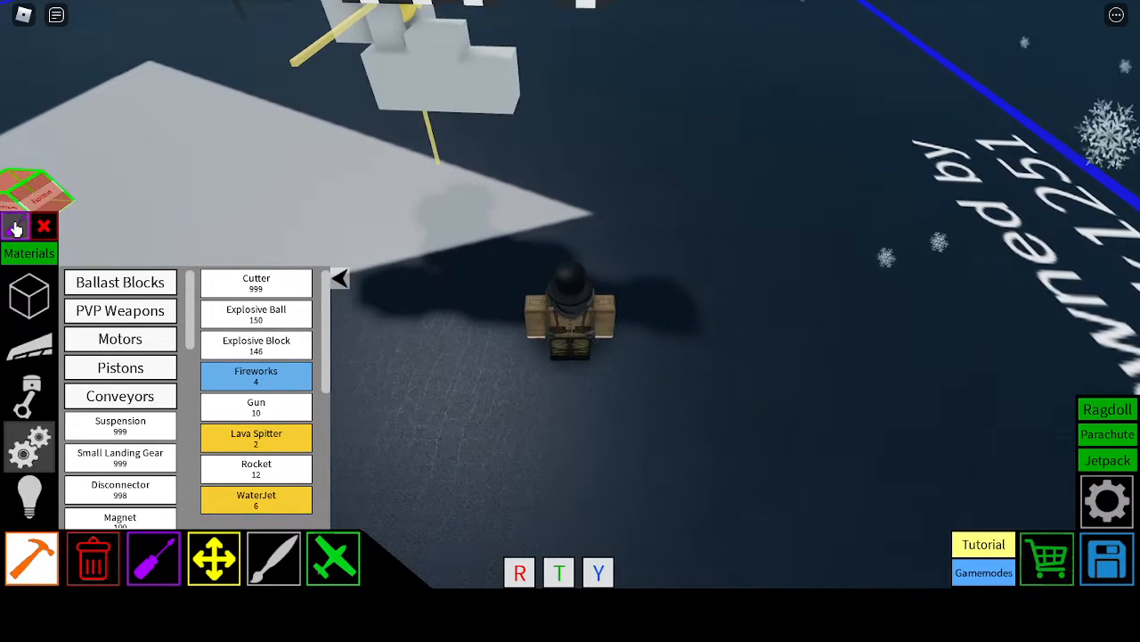
{"action": "left_click", "coordinate": [340, 279]}
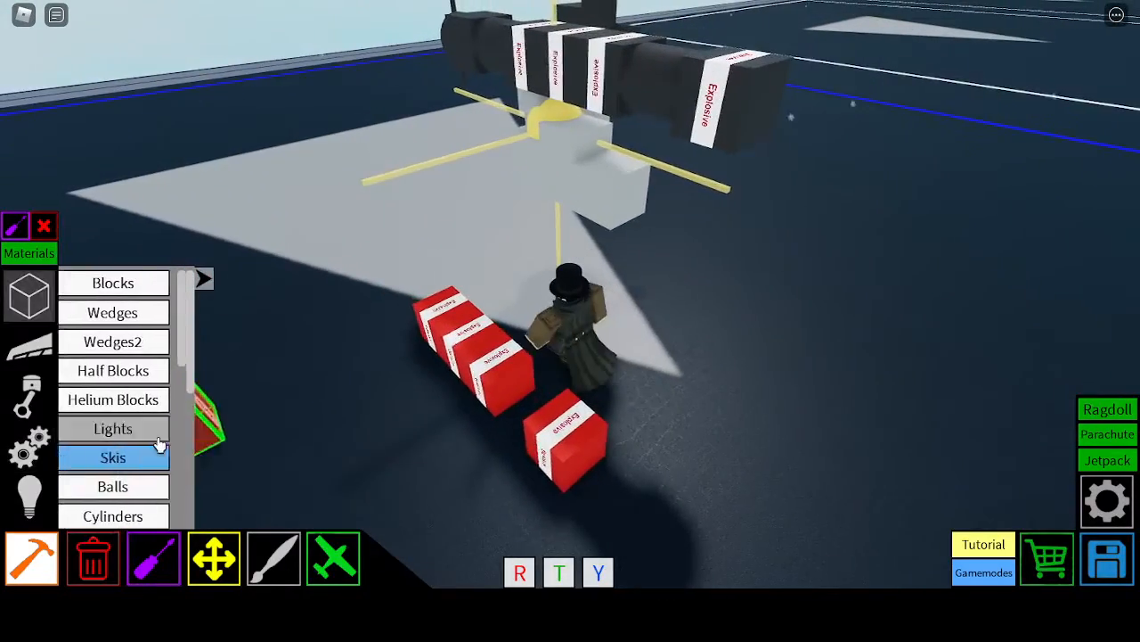
Step: Choose white cylinders to fill the torpedo body between explosive blocks
{"action": "left_click", "coordinate": [112, 515]}
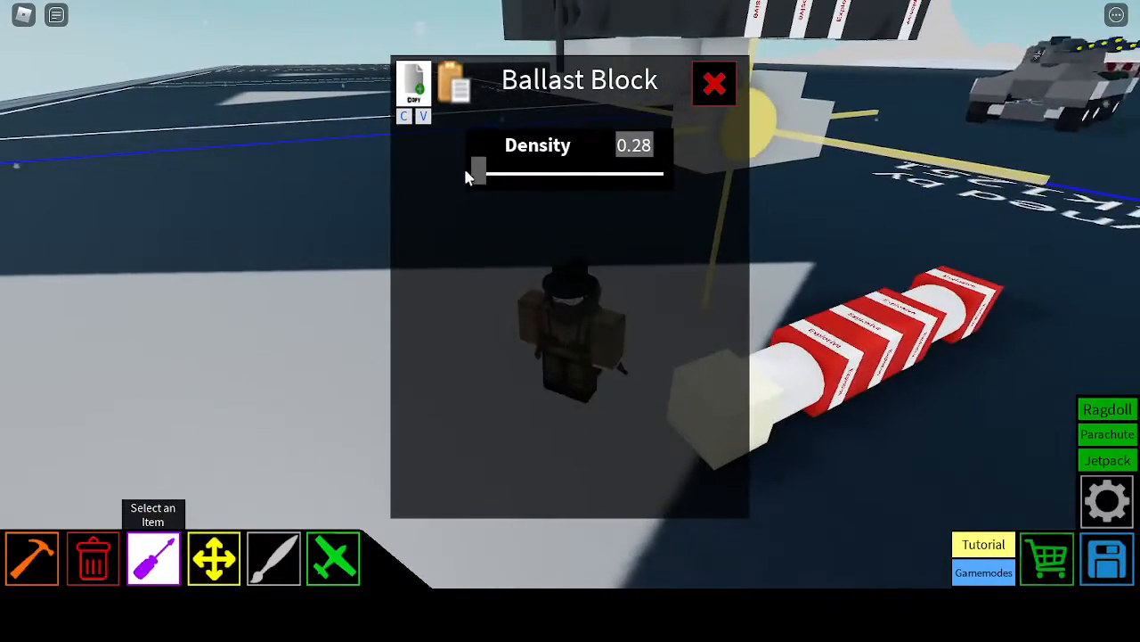
Step: Close the ballast block settings and bring up the engine parts category
{"action": "left_click", "coordinate": [713, 83]}
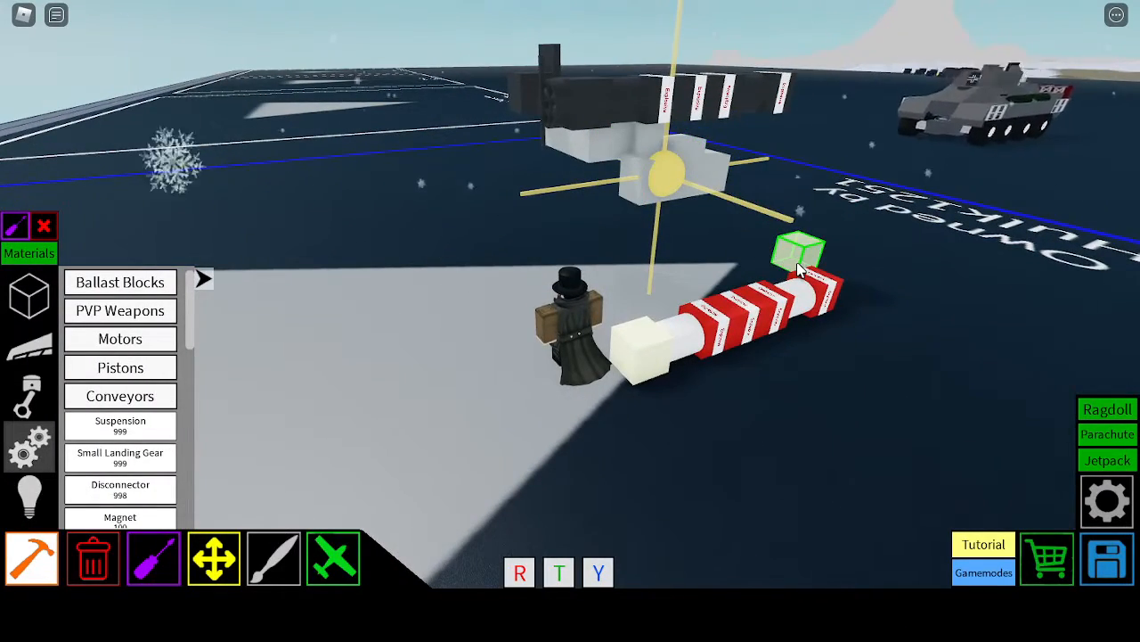
{"action": "left_click_drag", "start_coordinate": [797, 254], "coordinate": [637, 223]}
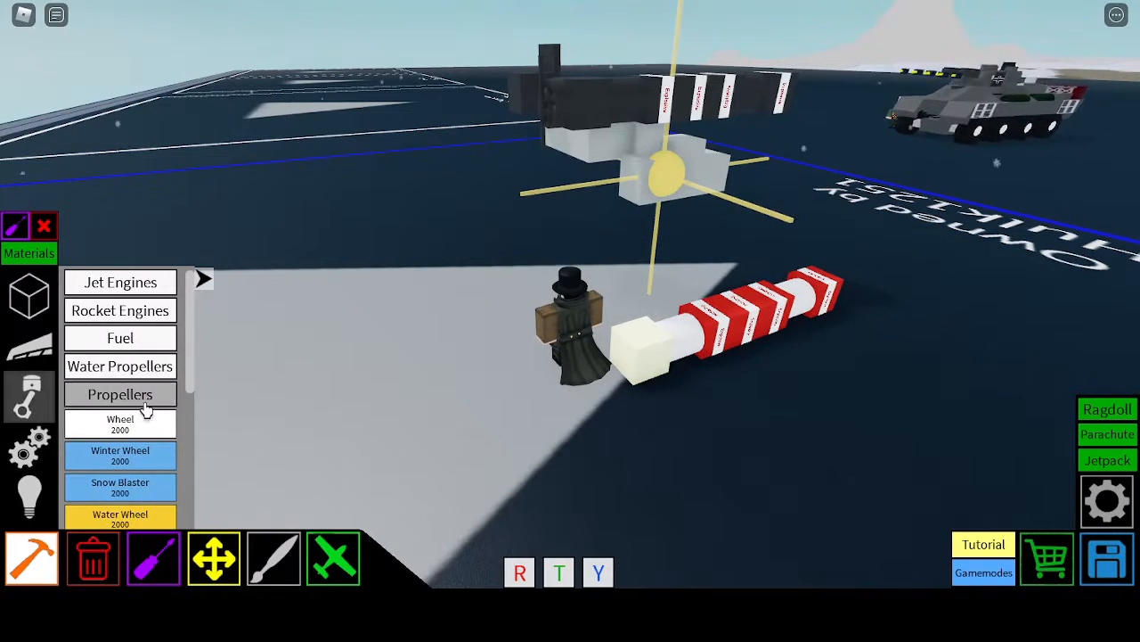
Step: Place a small propeller engine at the torpedo's tail with reverse thrust on
{"action": "left_click", "coordinate": [119, 394]}
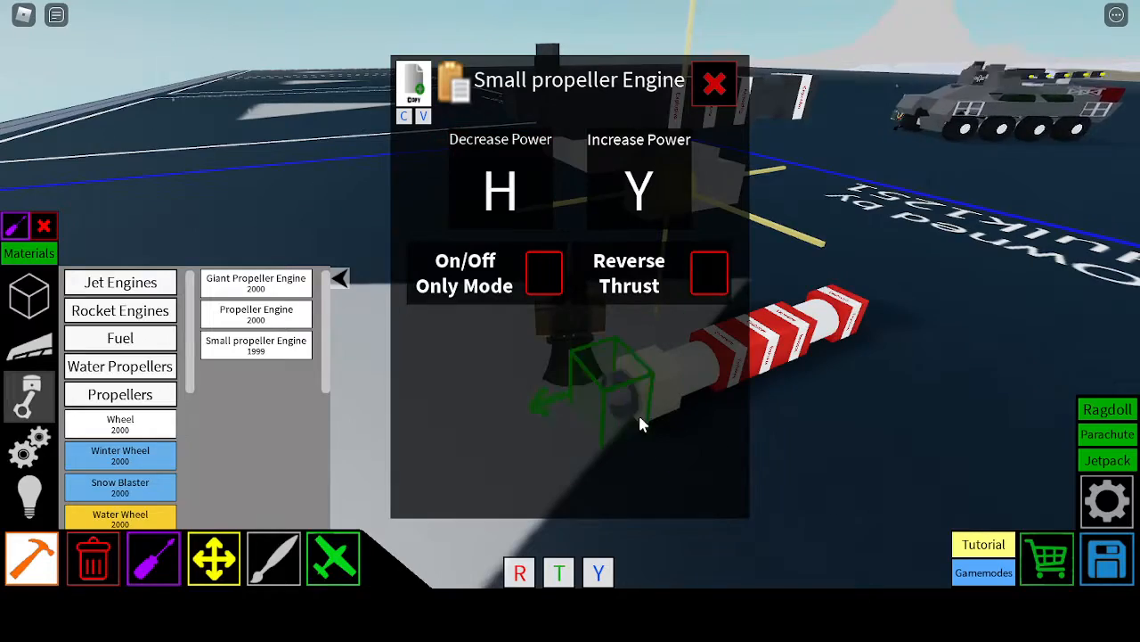
{"action": "left_click", "coordinate": [342, 278]}
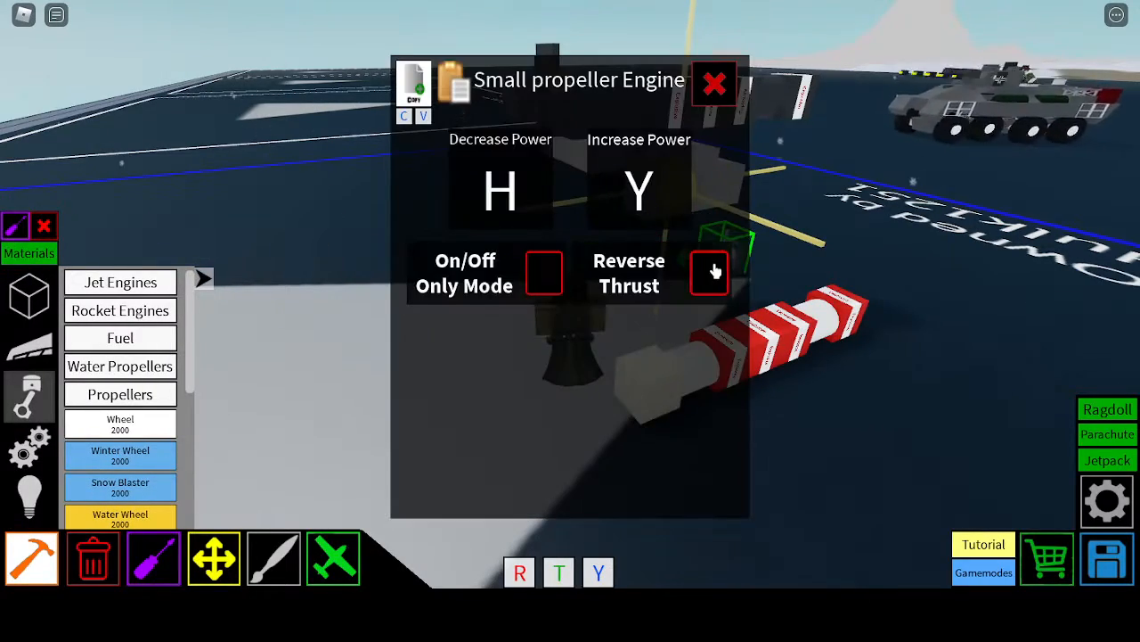
{"action": "left_click", "coordinate": [714, 82]}
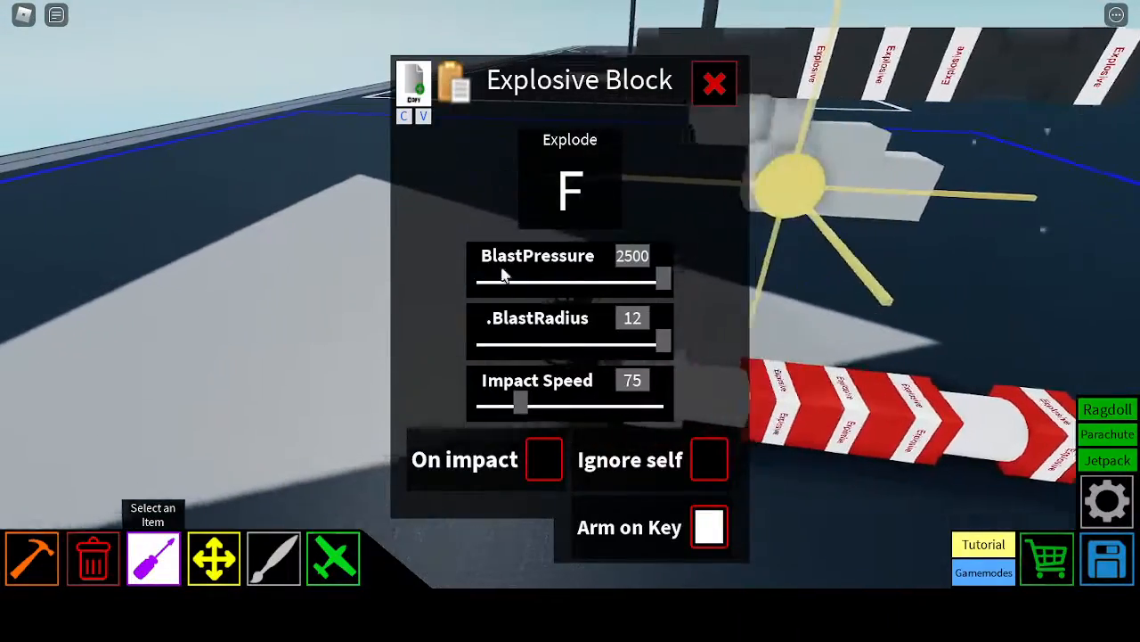
Step: Drag the explosive block's Impact Speed slider down to 5 and close the panel
{"action": "left_click_drag", "start_coordinate": [522, 404], "coordinate": [664, 405]}
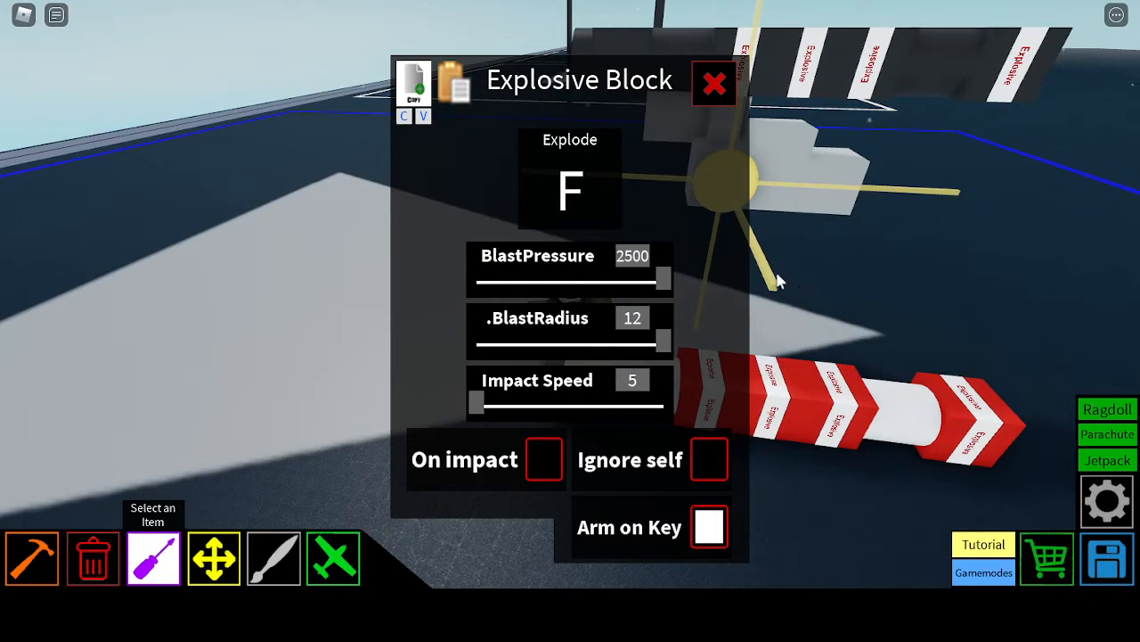
{"action": "mouse_move", "coordinate": [593, 201]}
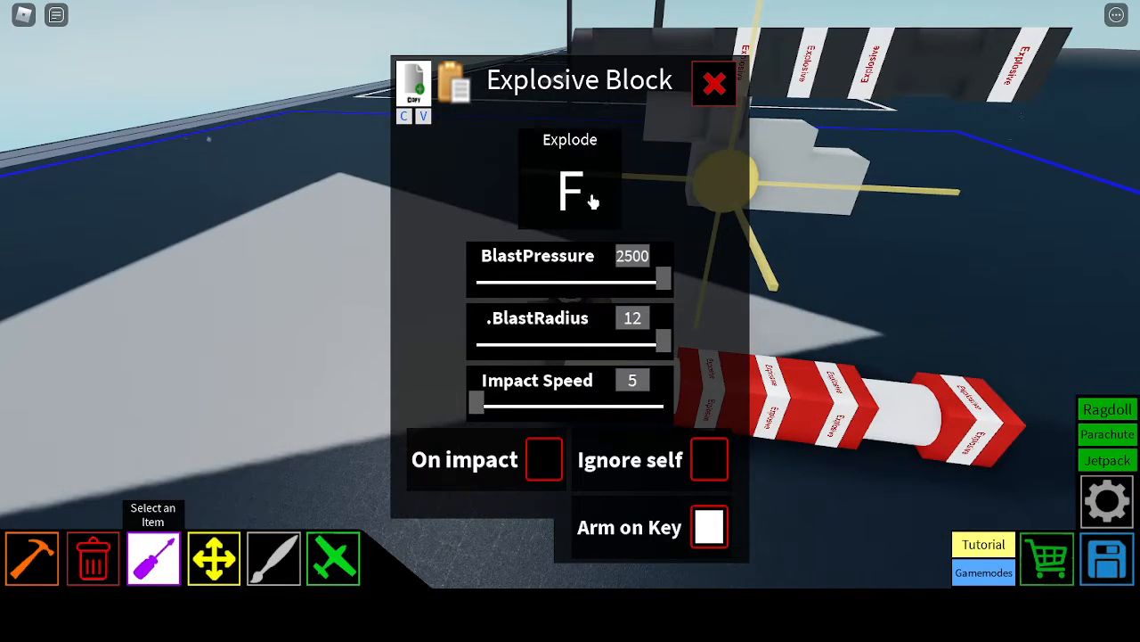
{"action": "mouse_move", "coordinate": [733, 520]}
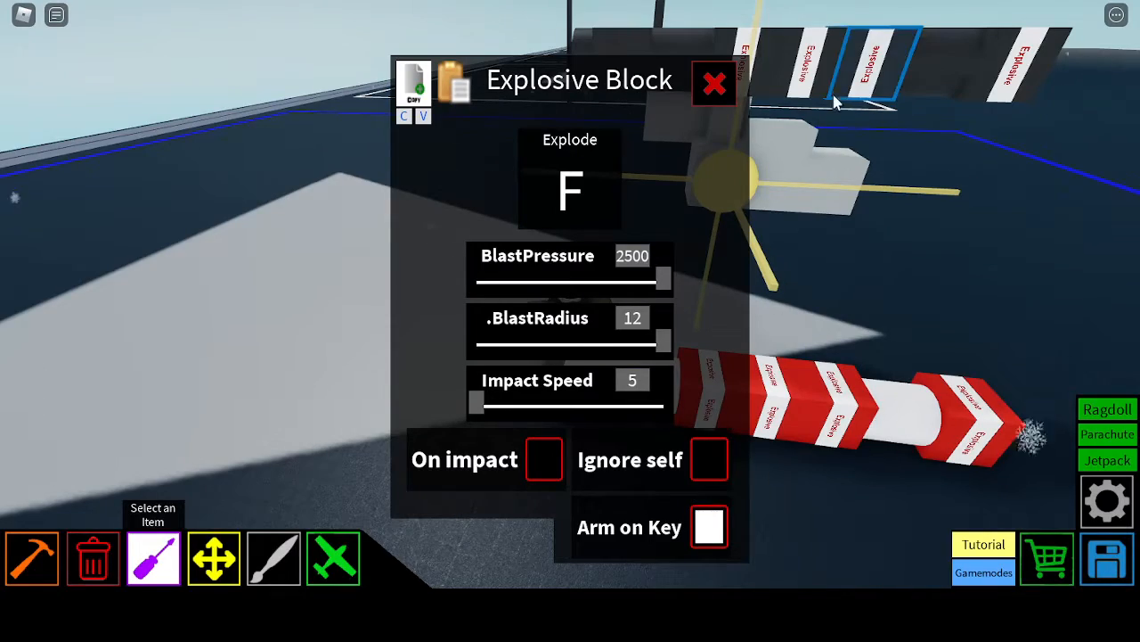
{"action": "left_click", "coordinate": [714, 81]}
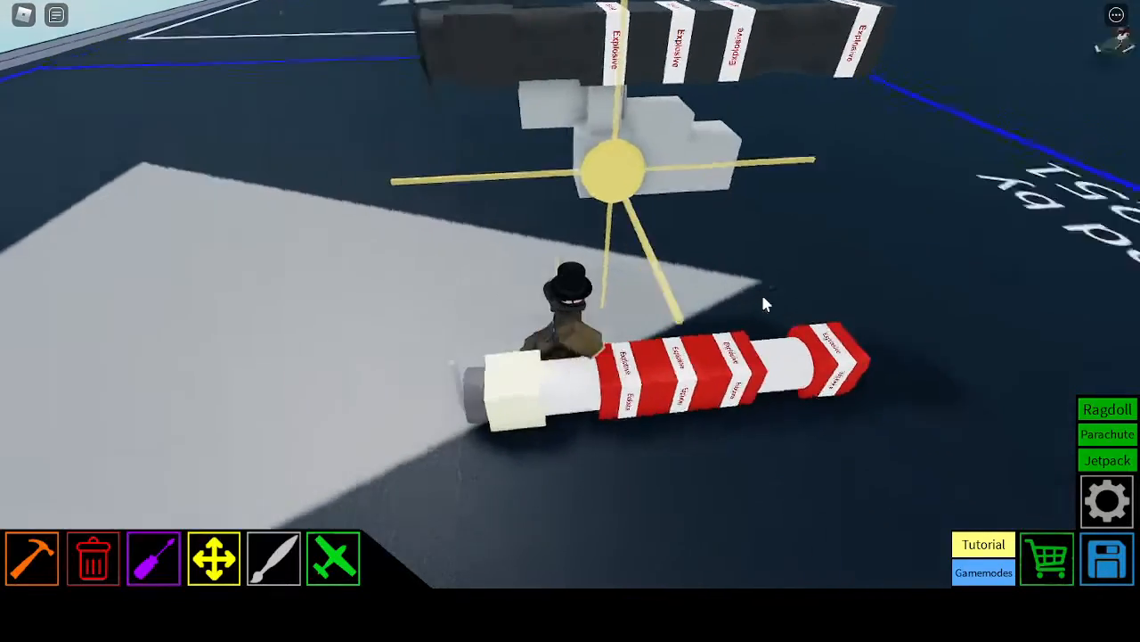